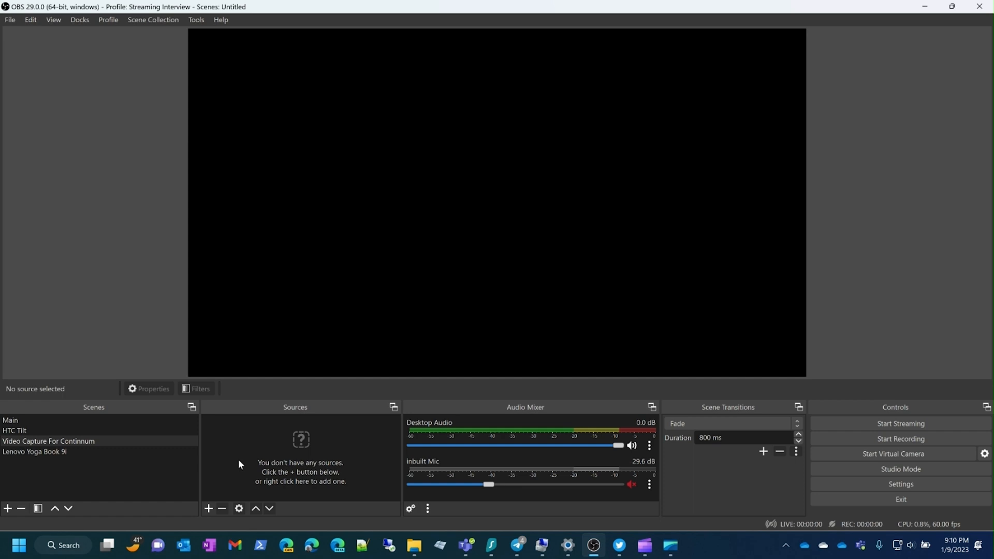
mouse_move(445, 473)
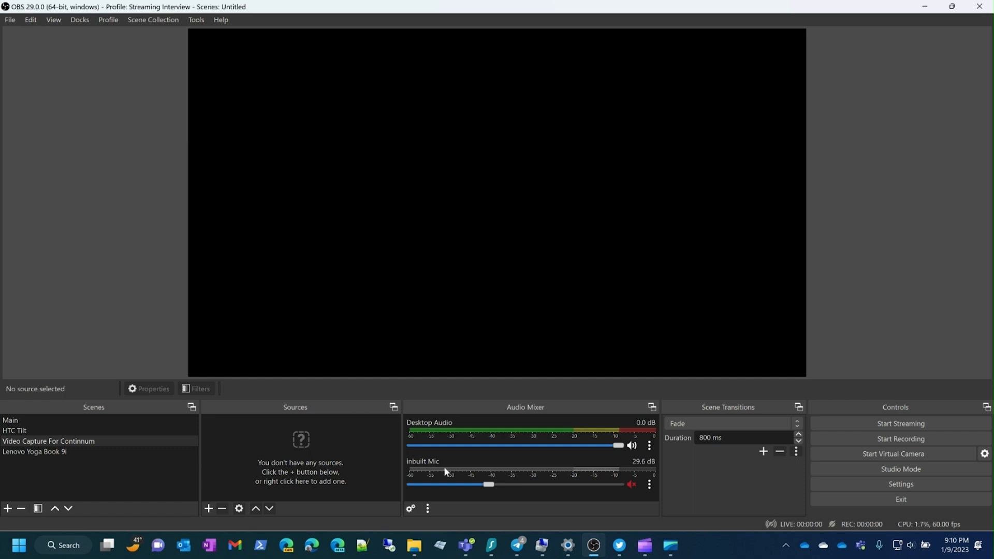
mouse_move(185, 496)
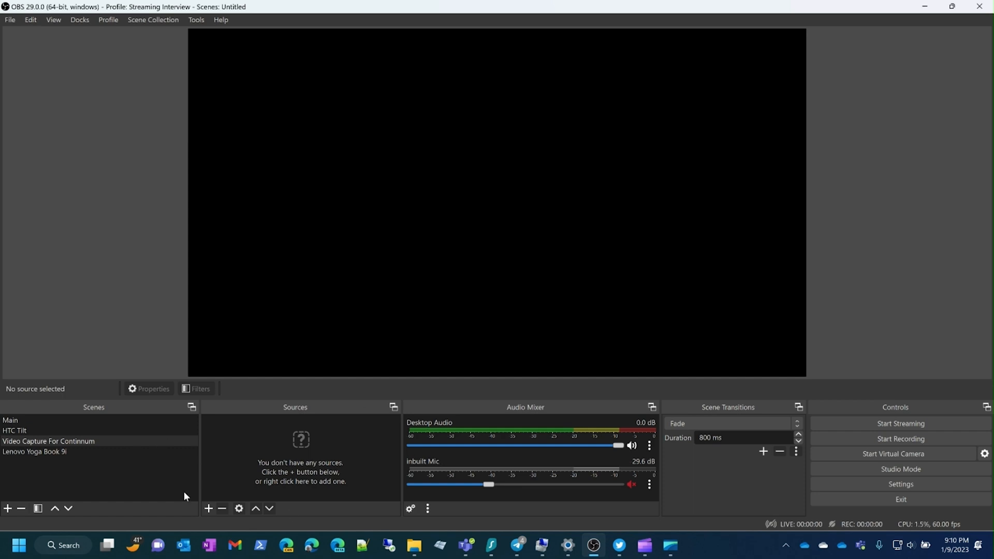
Step: Add a Video Capture Device source and name it 'Video Capture HDMI'
left_click(209, 507)
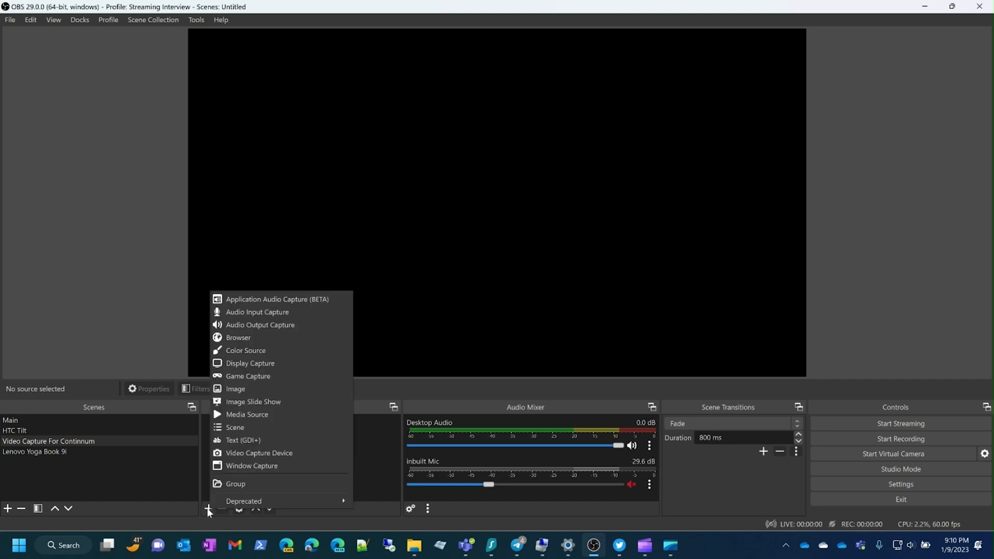
mouse_move(259, 452)
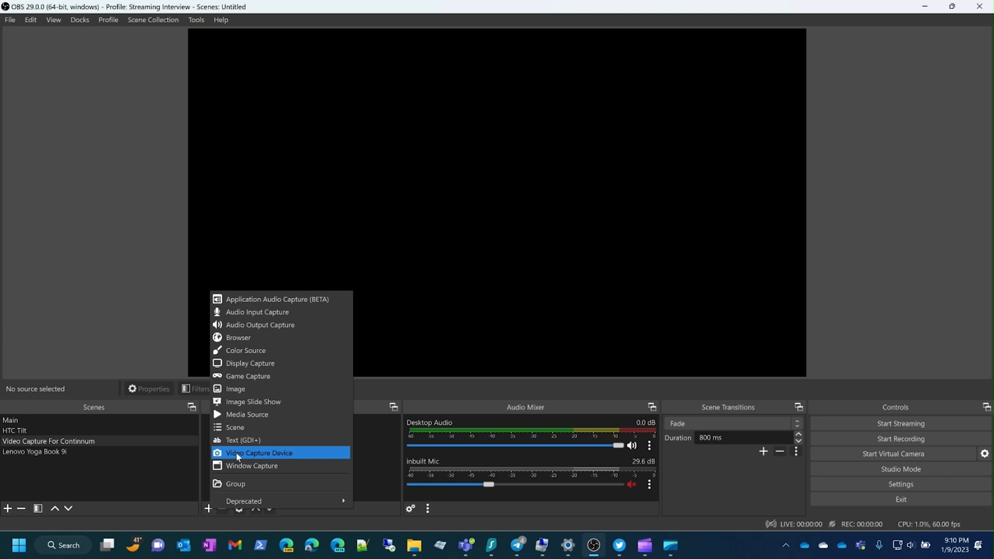
left_click(259, 453)
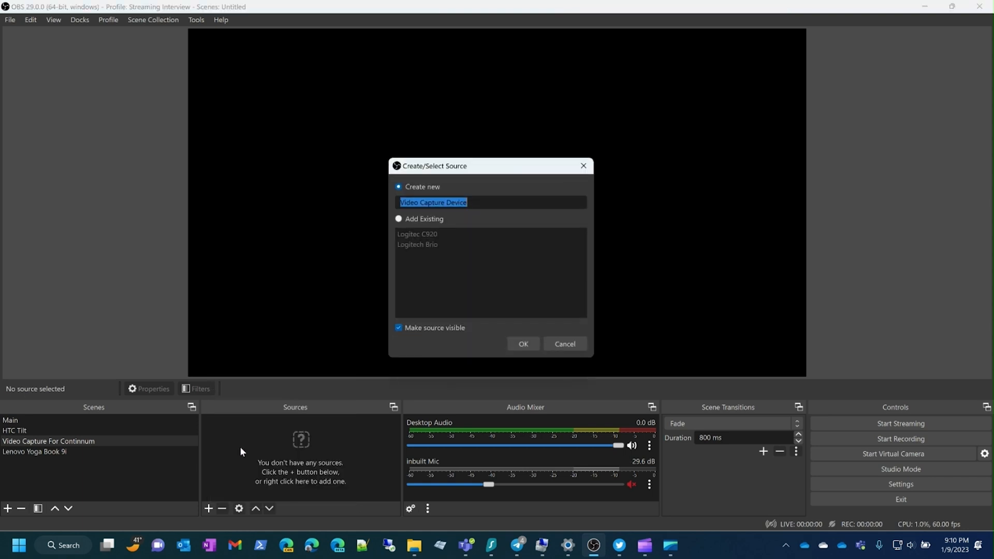
double_click(456, 202)
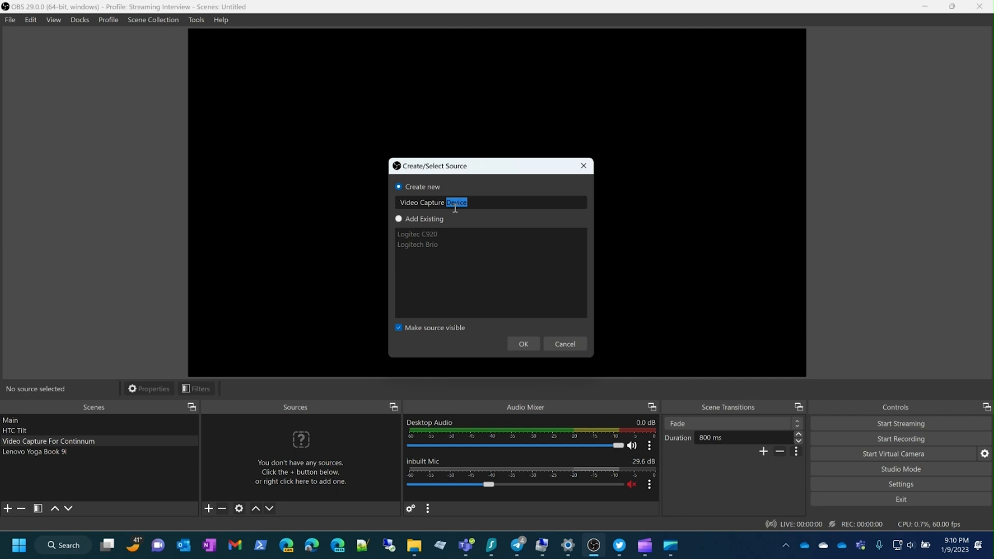
type("HDMI")
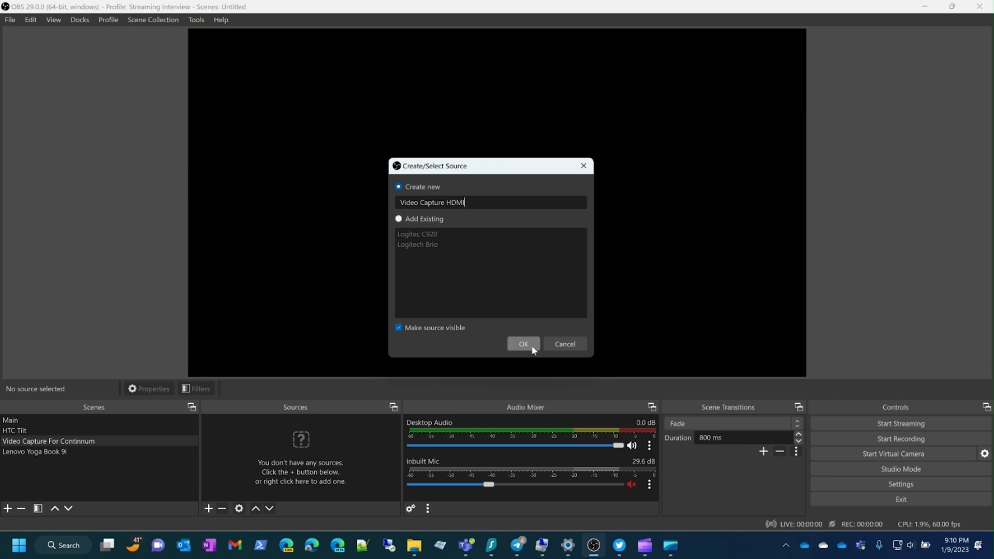
Step: Create the source with 'USB3.0 capture' as its device so the Windows desktop feed appears
left_click(522, 344)
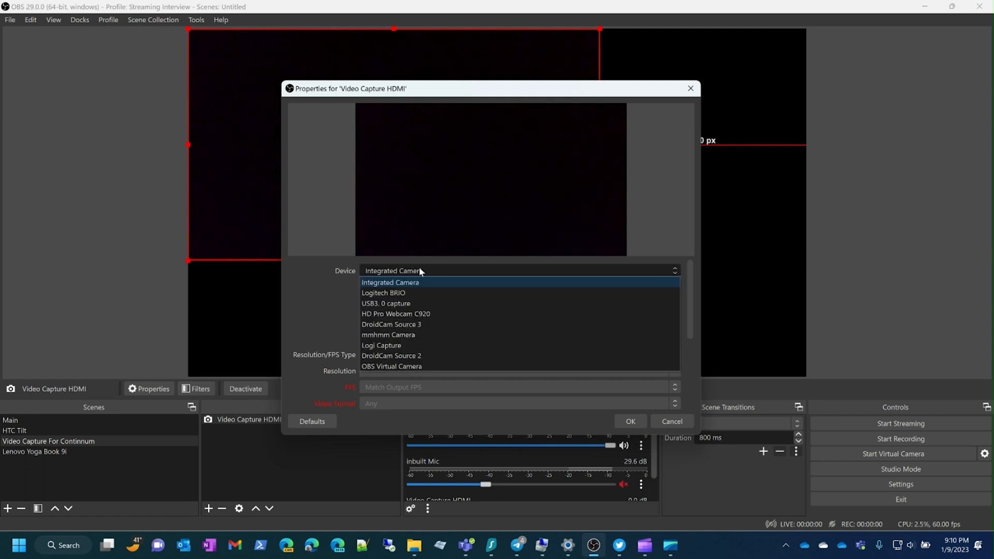
mouse_move(385, 304)
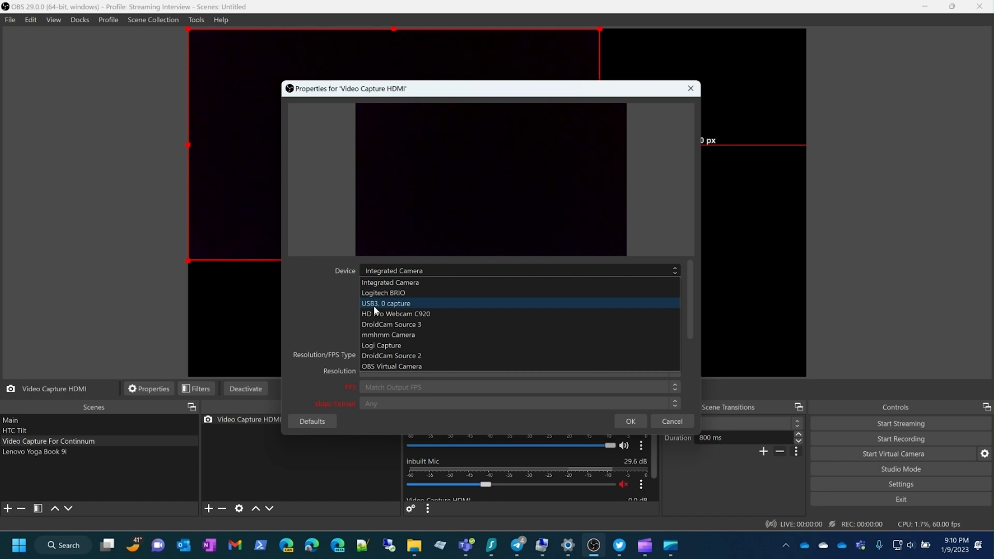
left_click(386, 303)
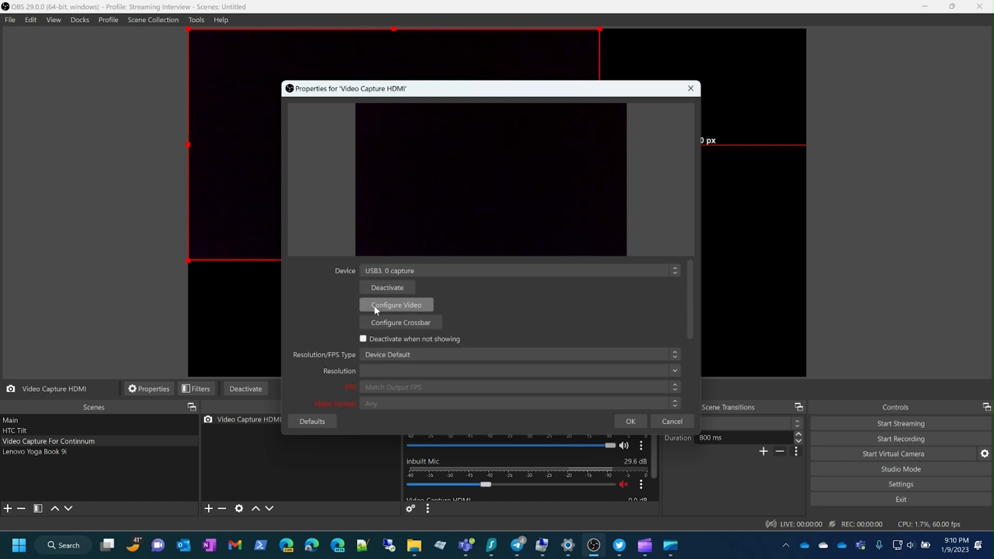
left_click(395, 304)
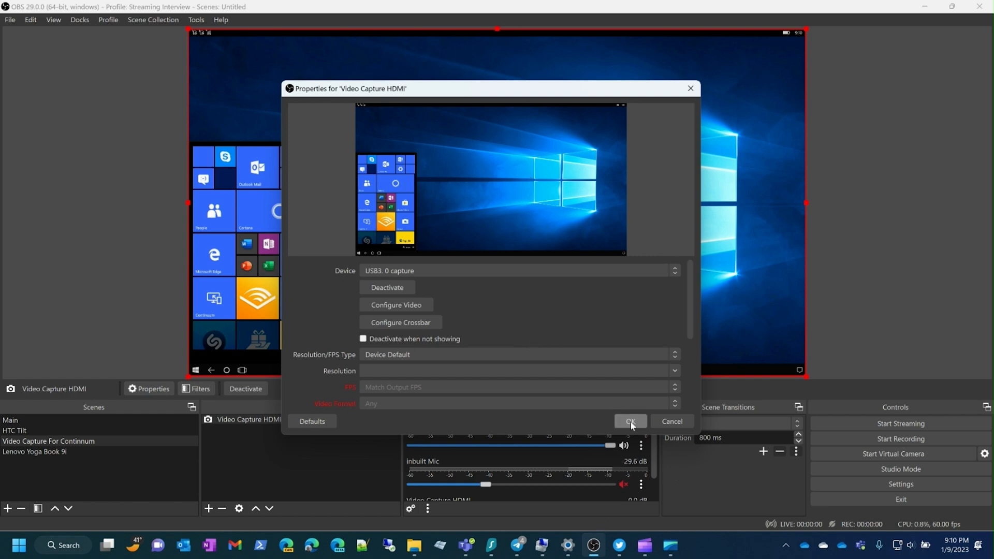
left_click(629, 421)
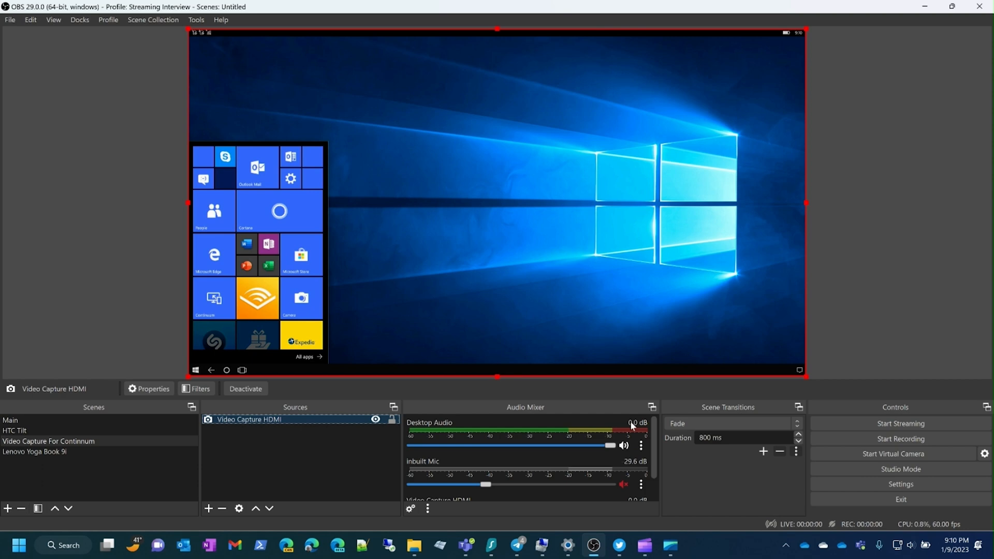